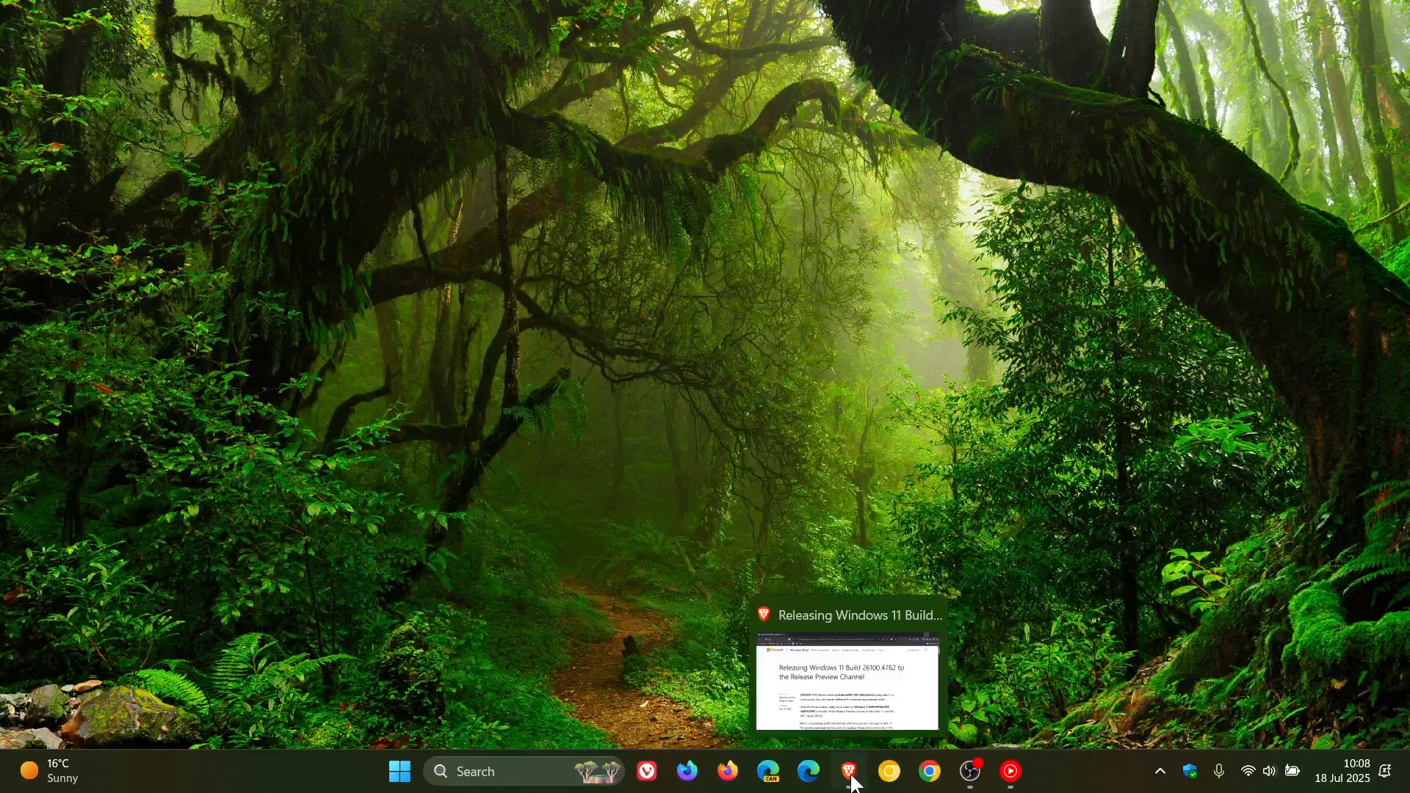
# Switch to the Brave window showing the Build 26100.4762 Release Preview blog post.
pyautogui.click(848, 771)
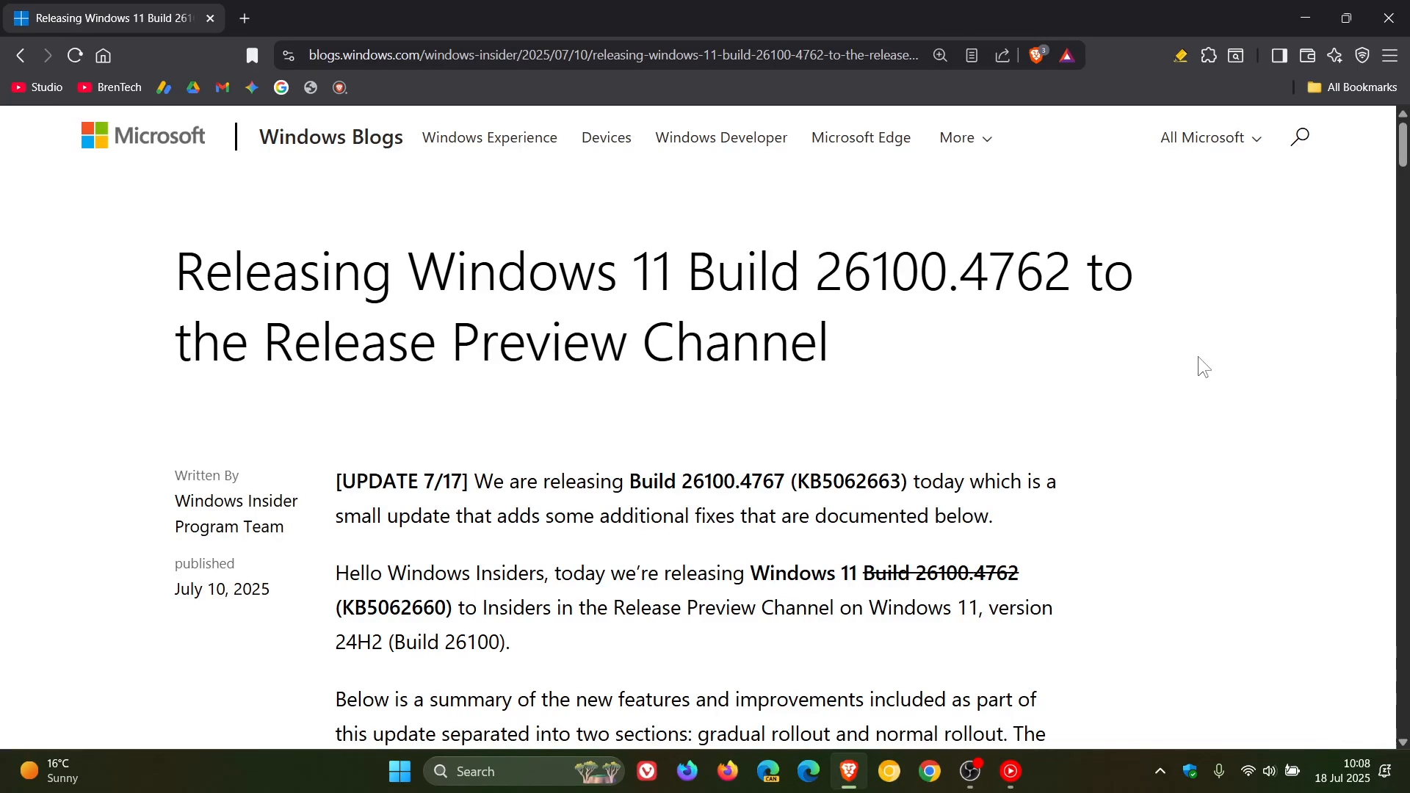
pyautogui.moveTo(1186, 391)
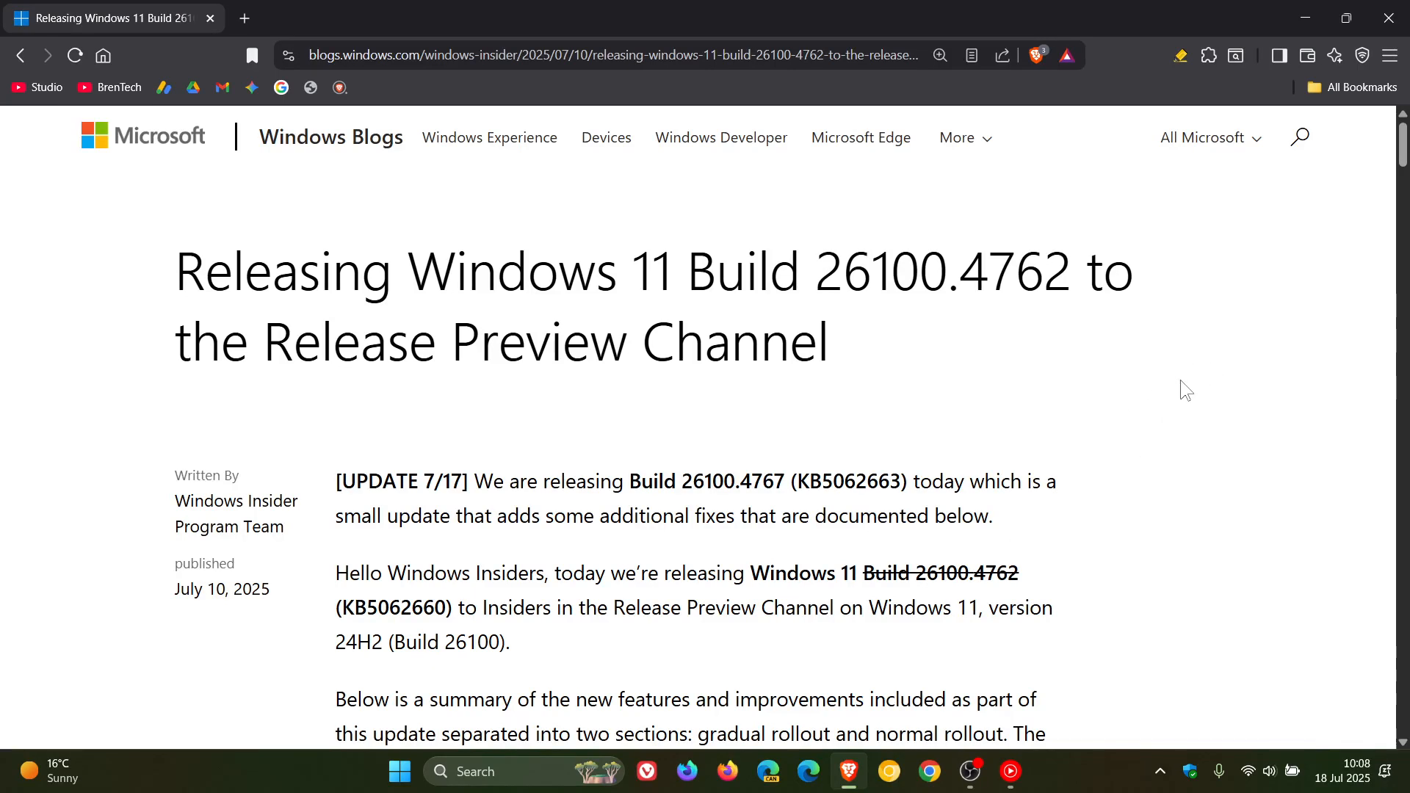
pyautogui.moveTo(1151, 388)
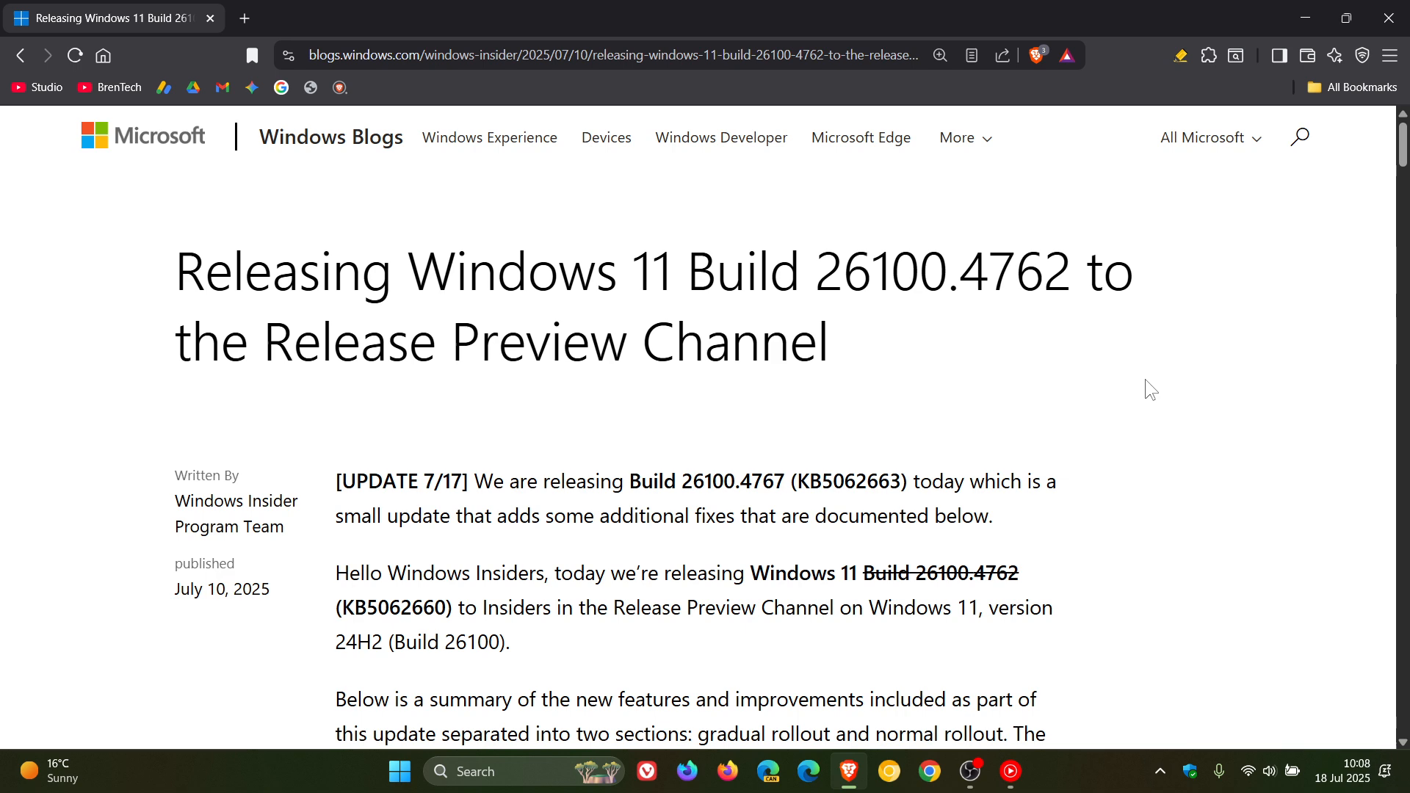
pyautogui.moveTo(945, 395)
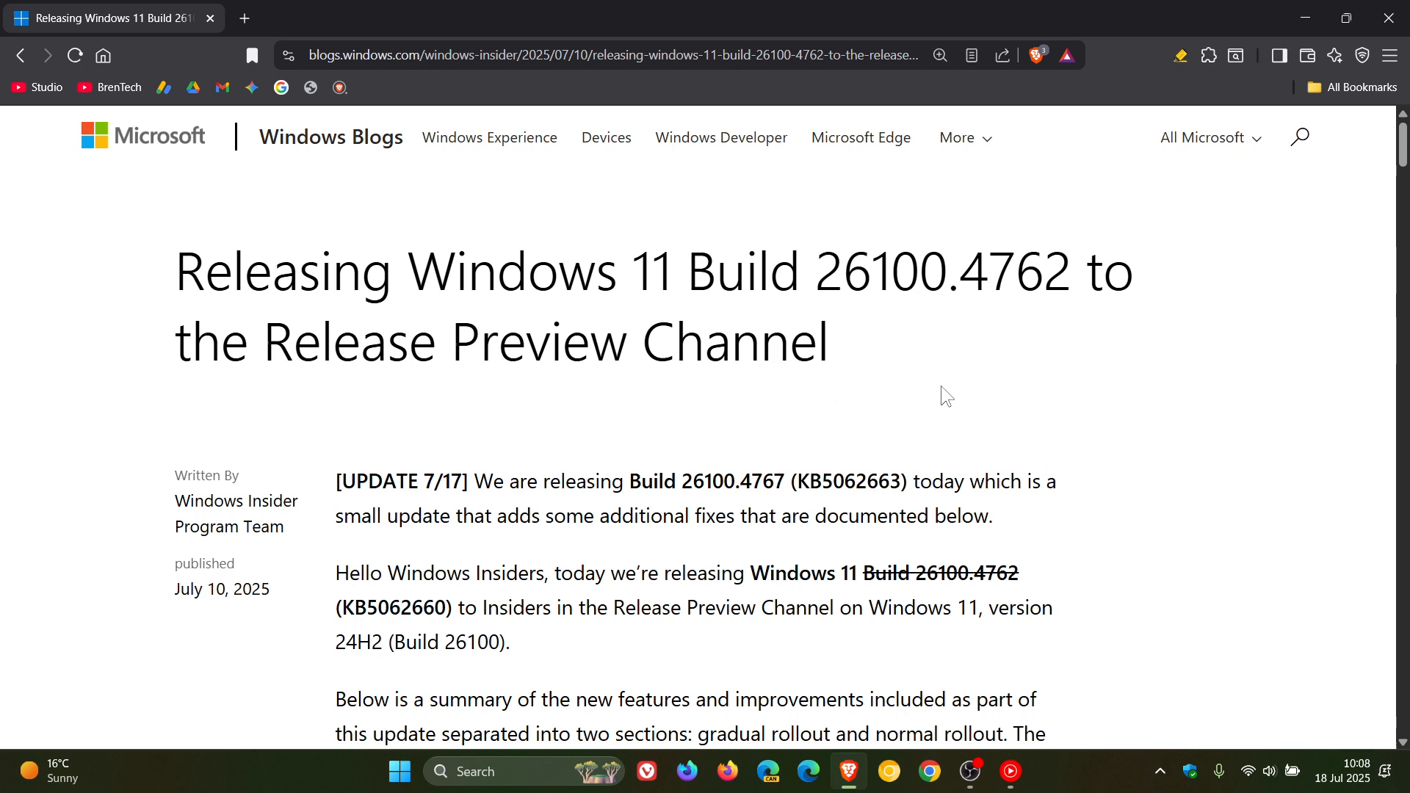
pyautogui.moveTo(372, 627)
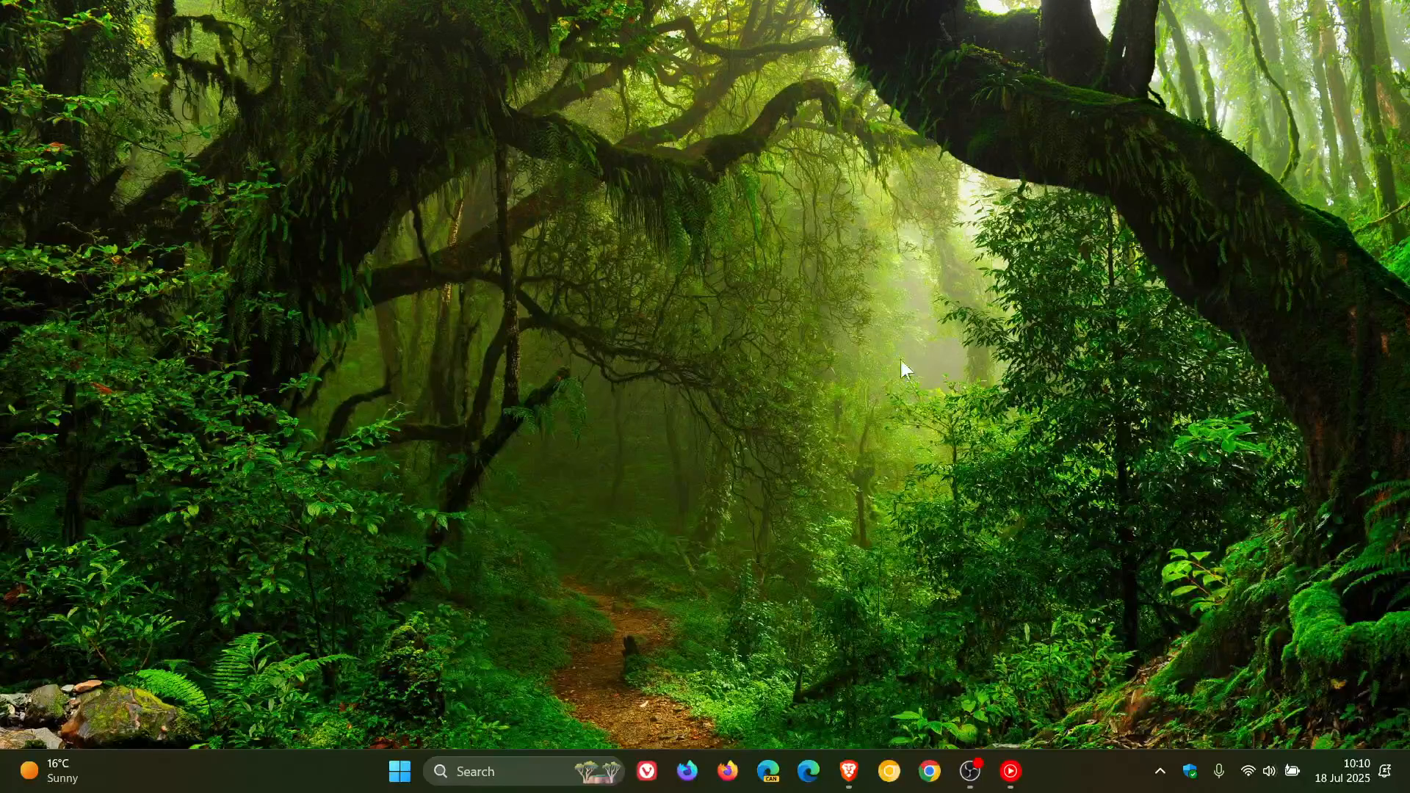
pyautogui.moveTo(886, 354)
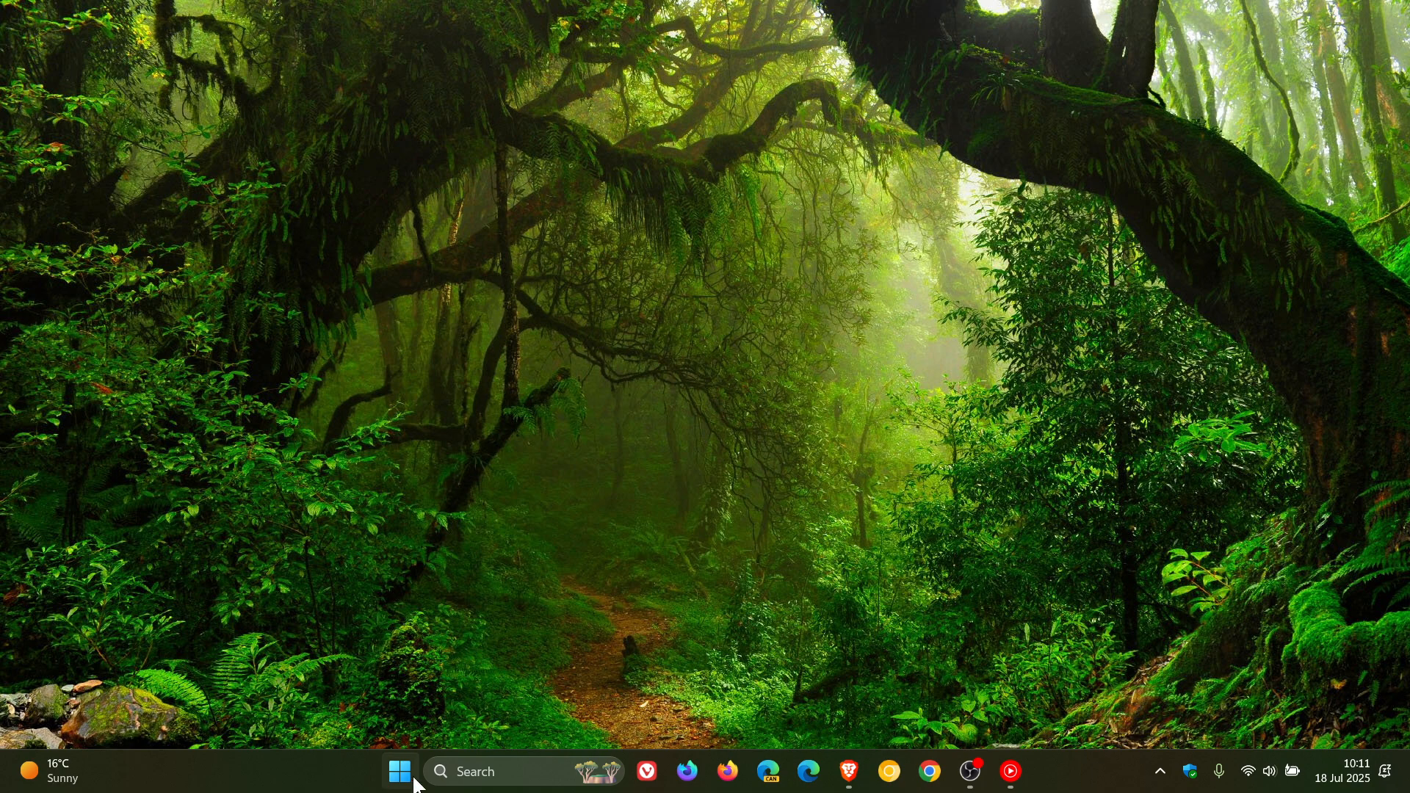
# From Start, reach Settings' Windows Update history listing installed quality updates.
pyautogui.click(400, 771)
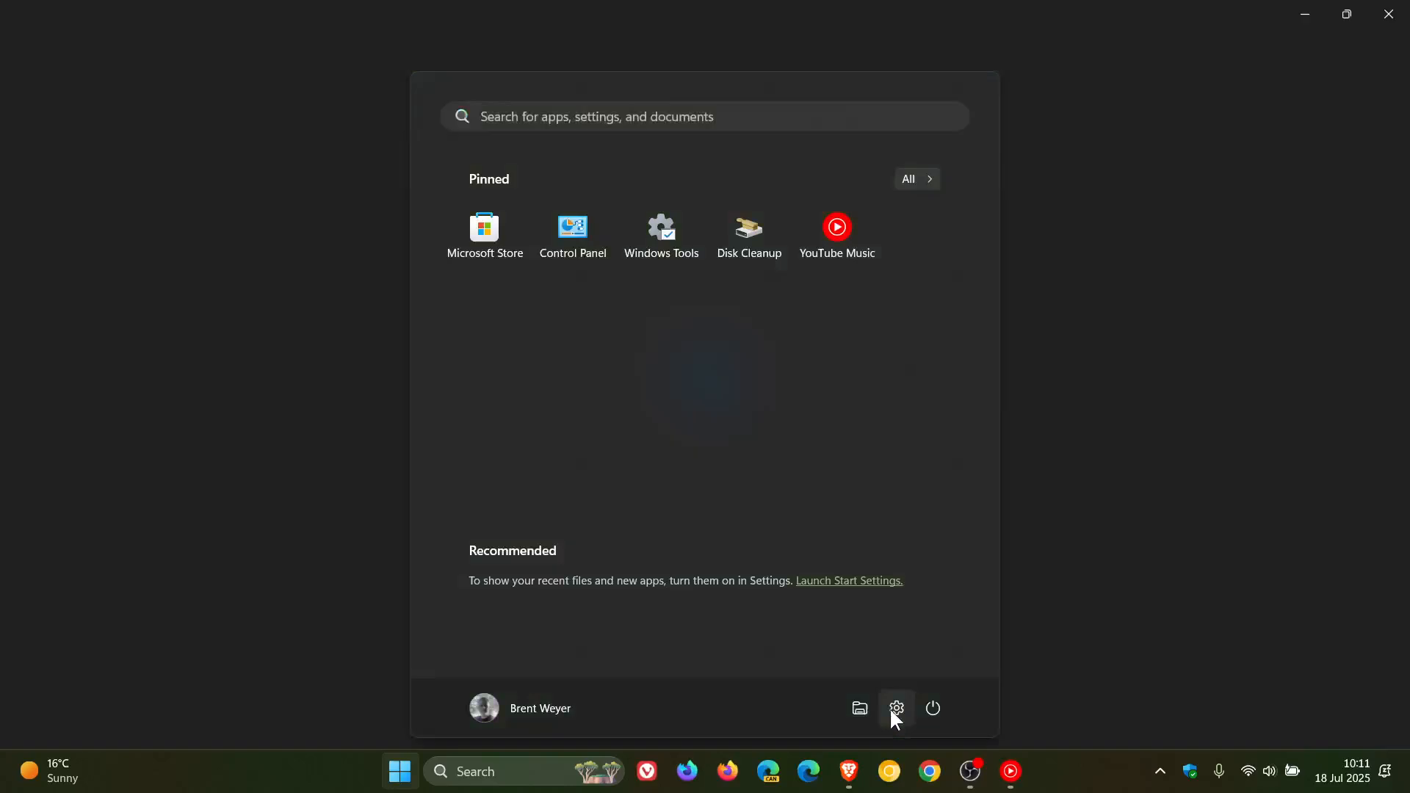
pyautogui.click(894, 708)
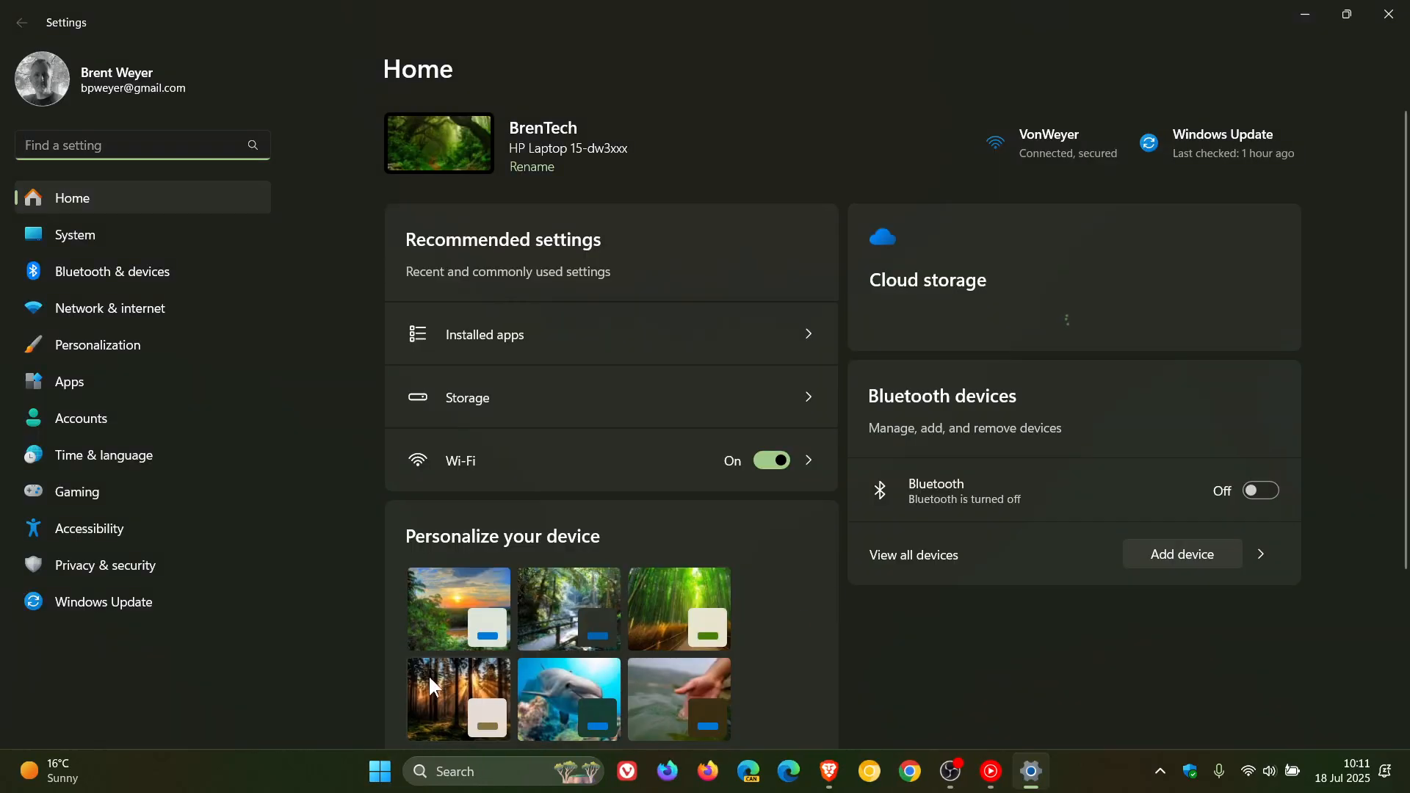
pyautogui.click(103, 602)
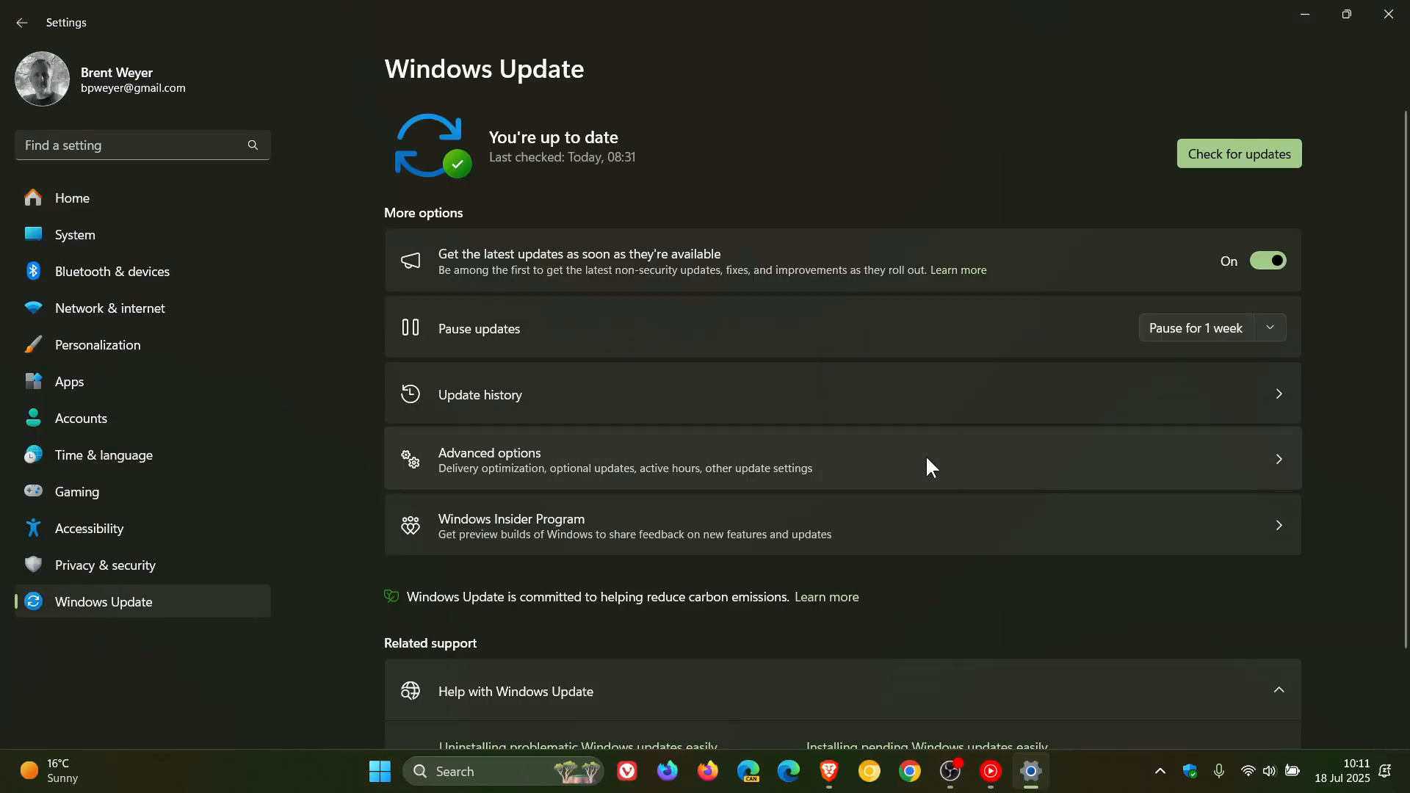
pyautogui.click(478, 394)
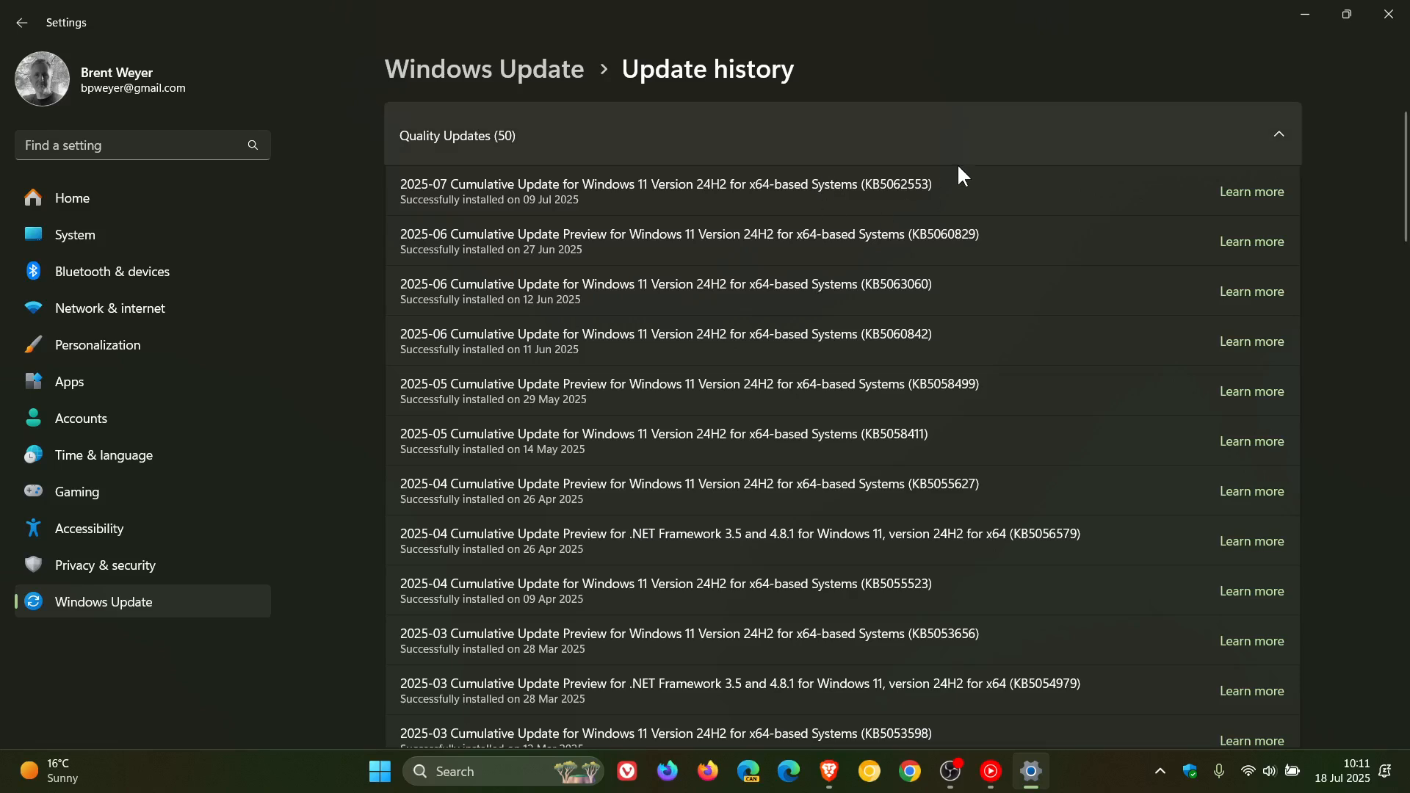
pyautogui.moveTo(978, 170)
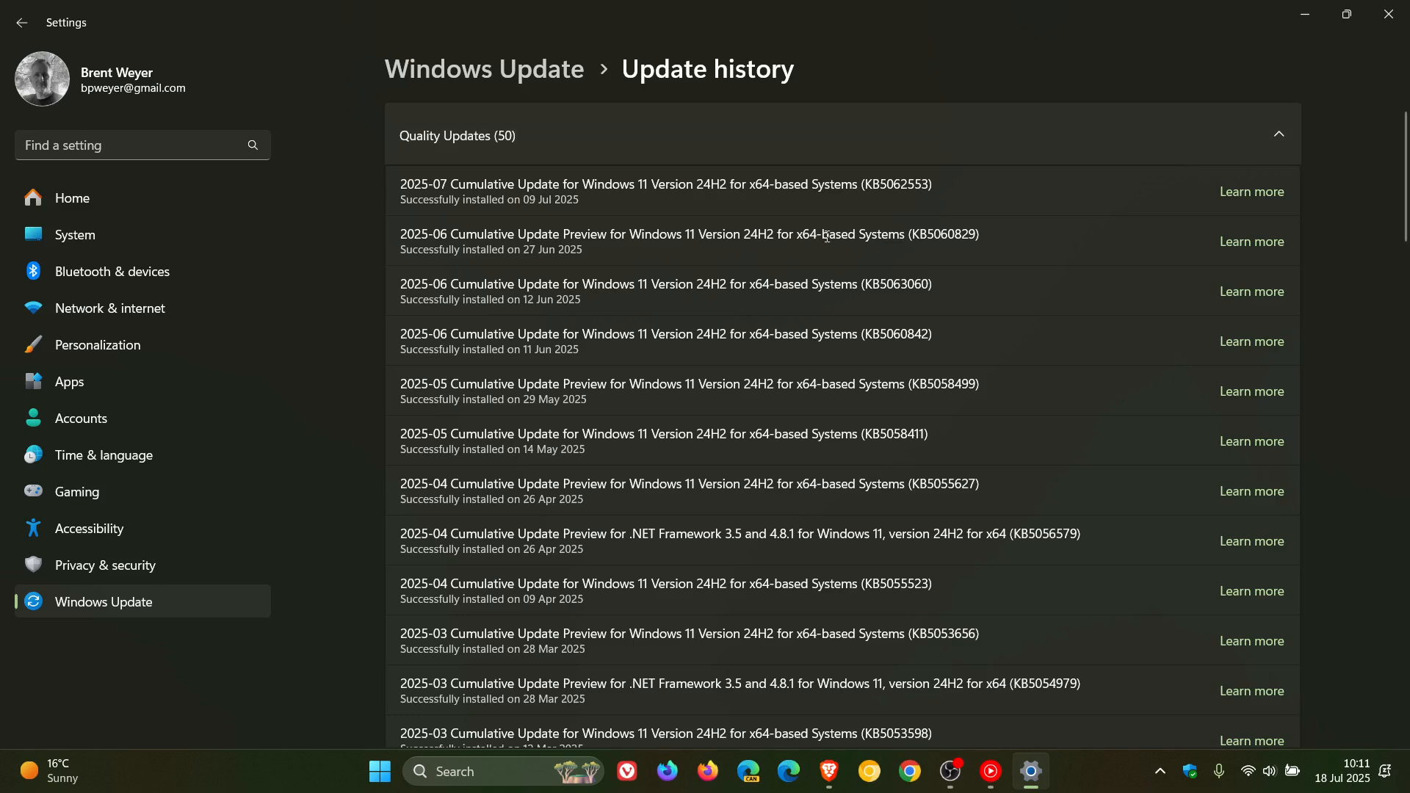
pyautogui.moveTo(948, 176)
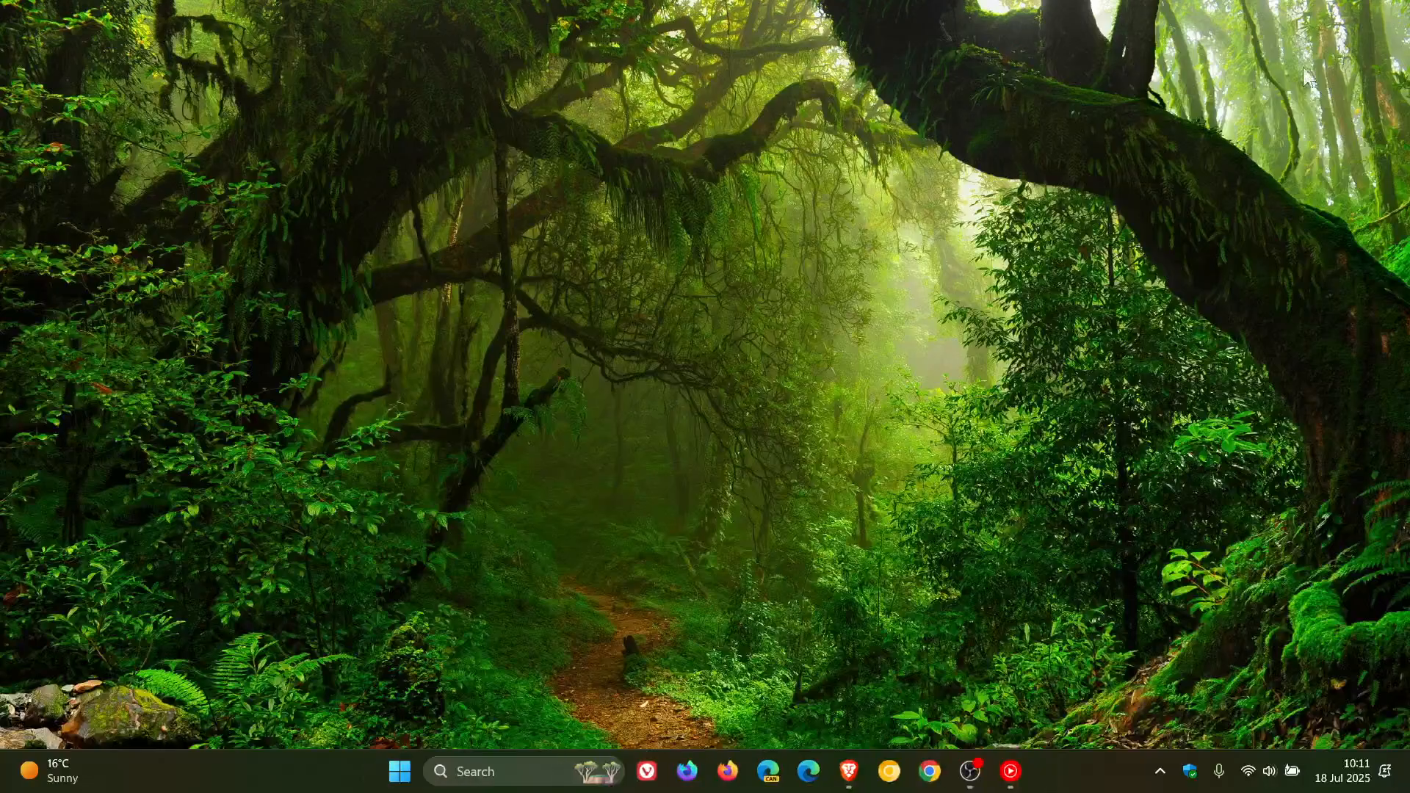
pyautogui.moveTo(932, 267)
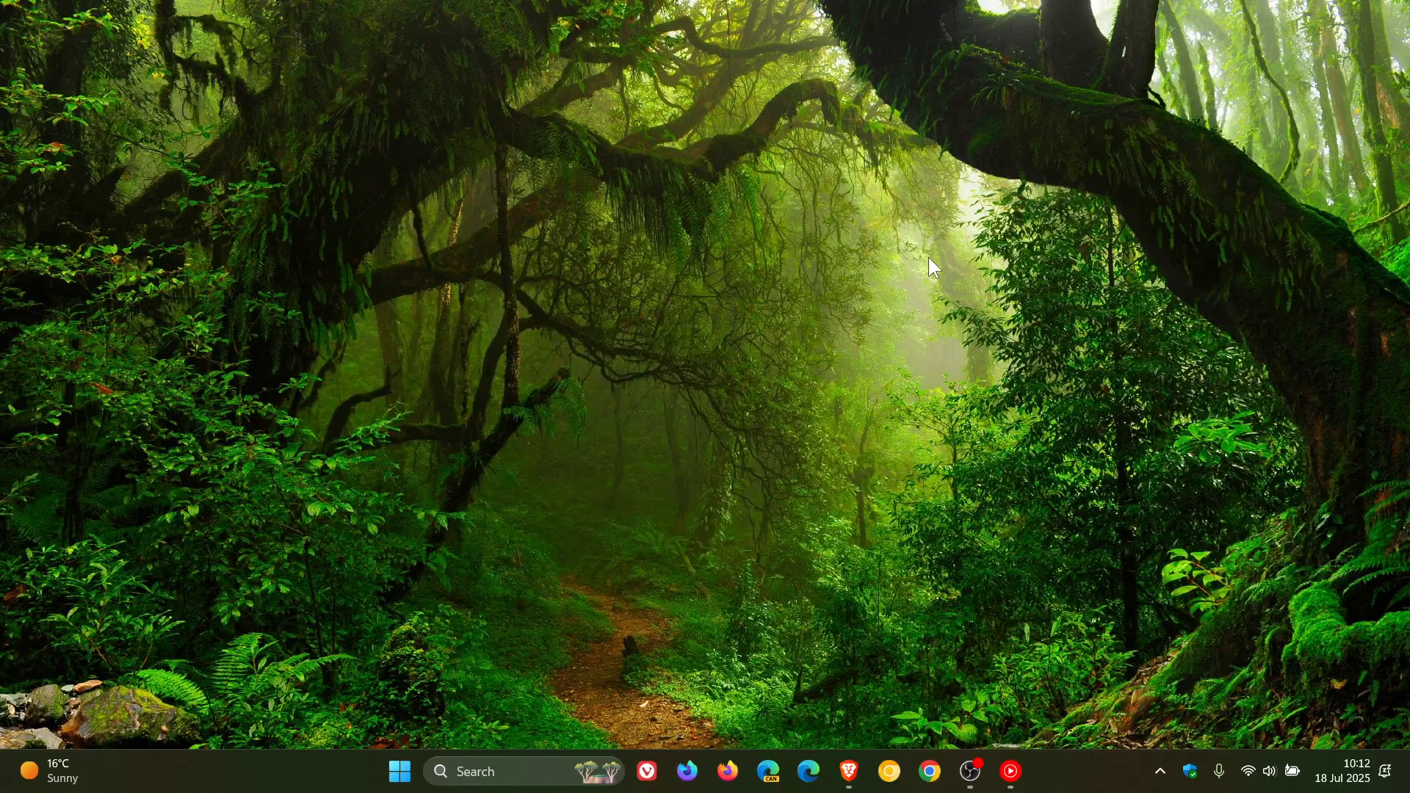
pyautogui.moveTo(740, 354)
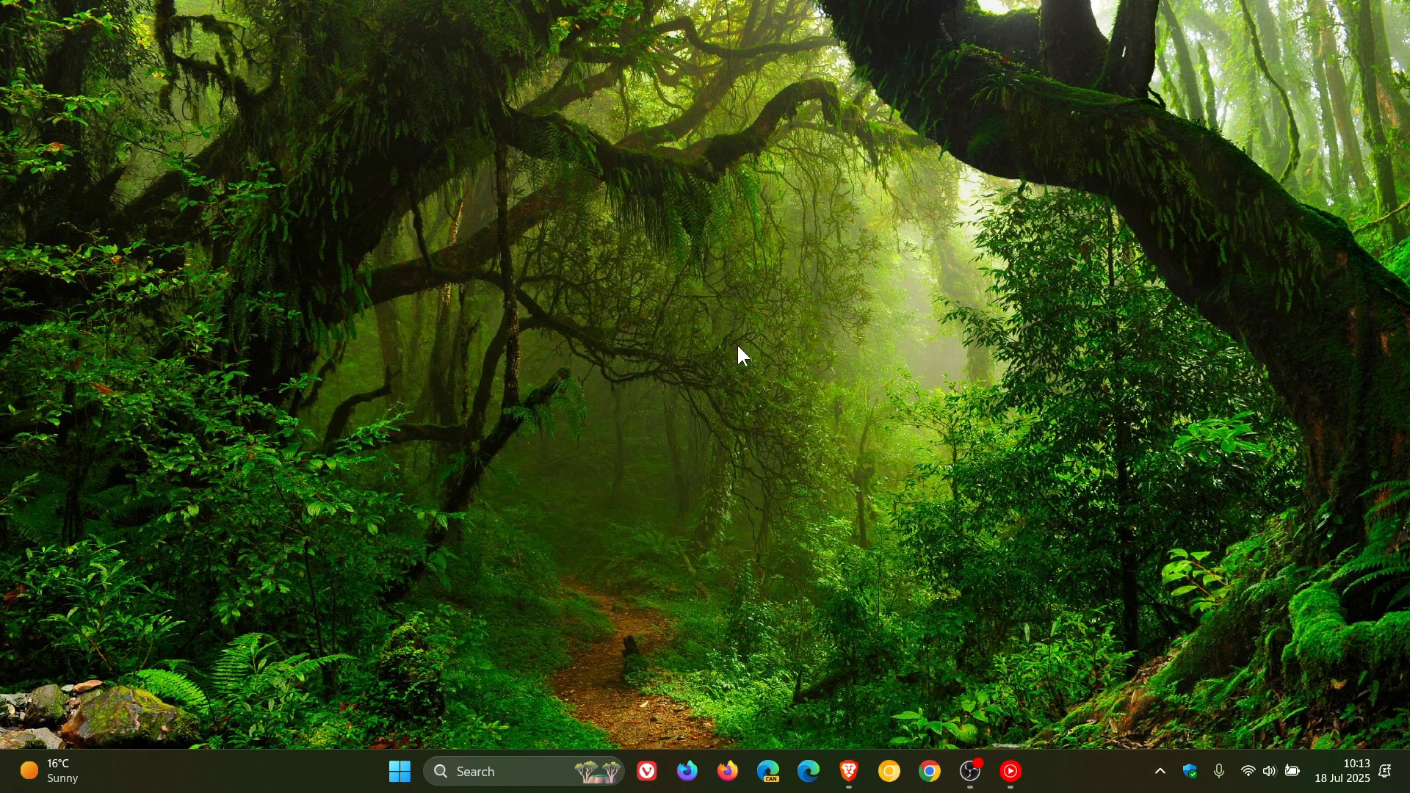
# Show the notification center with the July 2025 calendar from the taskbar clock.
pyautogui.click(1349, 777)
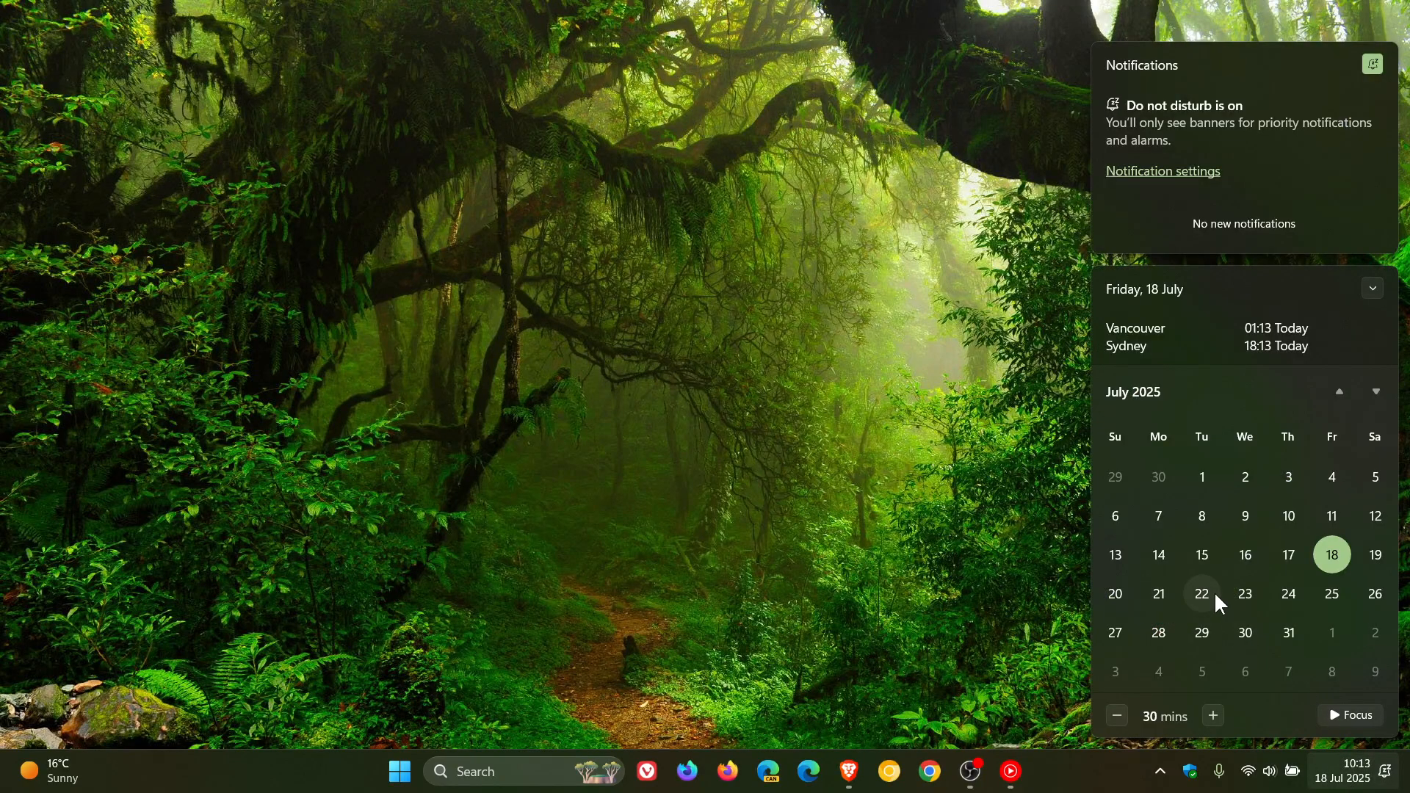
pyautogui.moveTo(1339, 645)
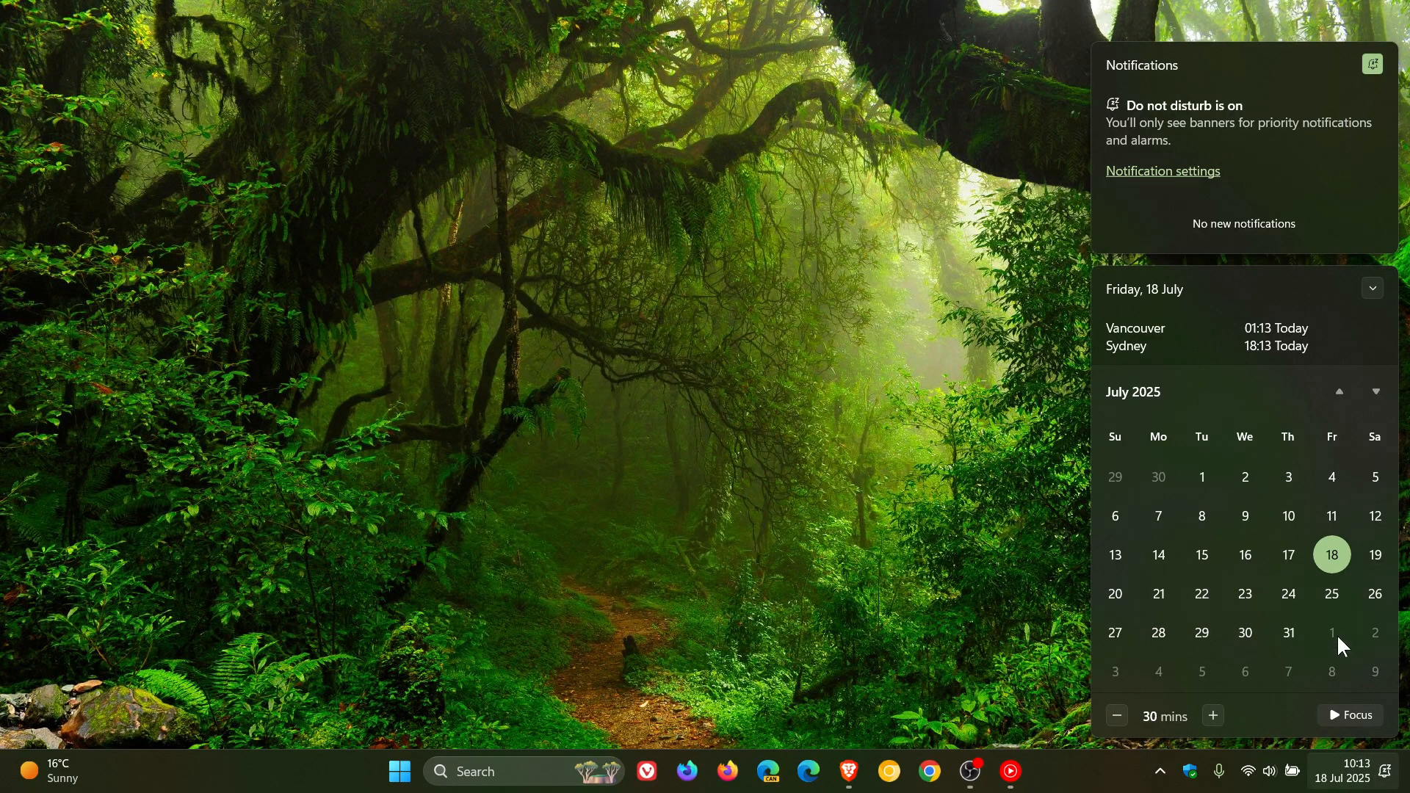
pyautogui.moveTo(1158, 656)
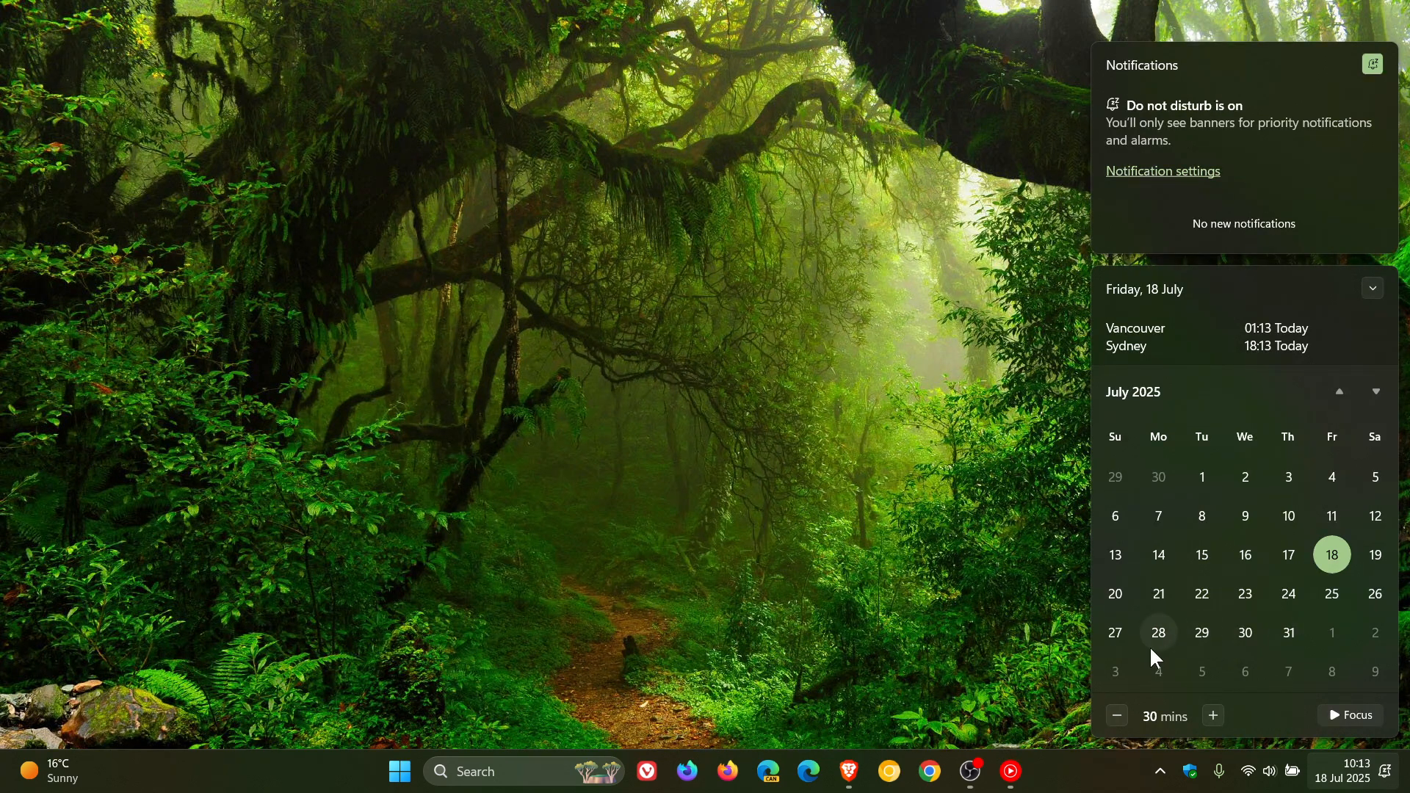